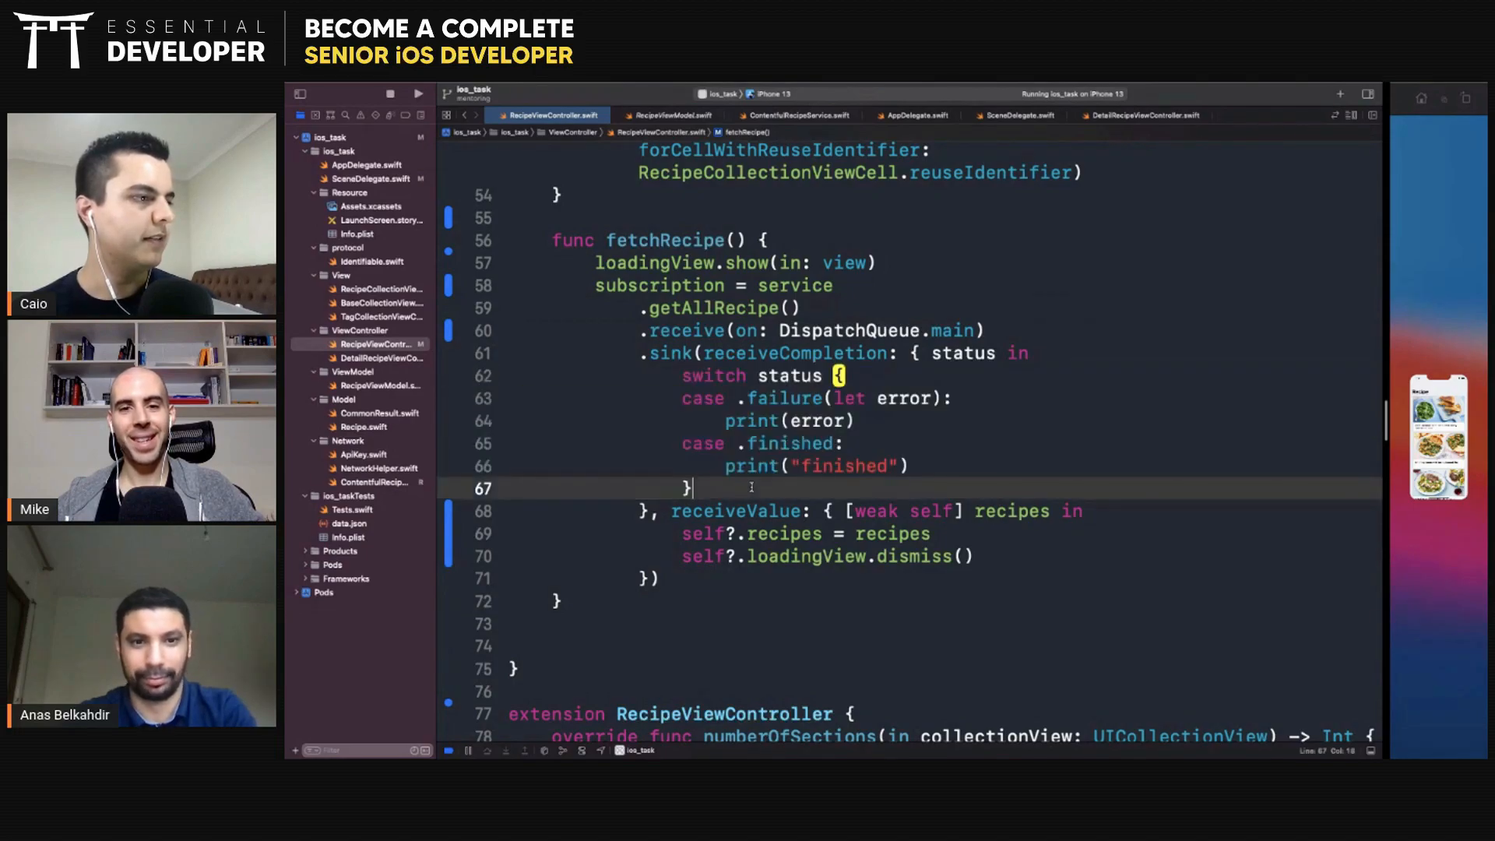
pyautogui.moveTo(686, 376); pyautogui.dragTo(686, 465)
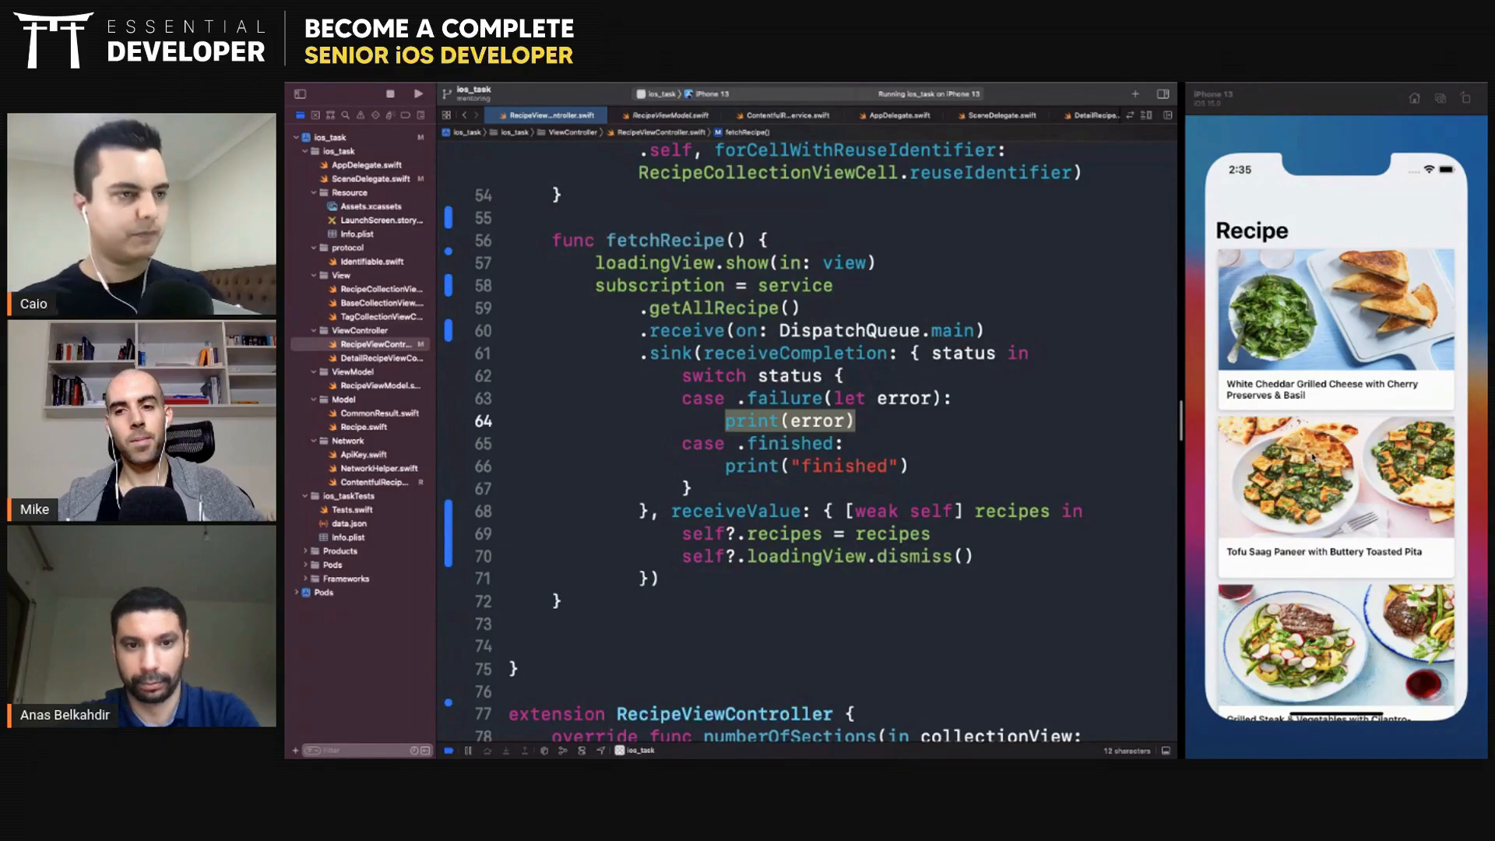
pyautogui.doubleClick(818, 421)
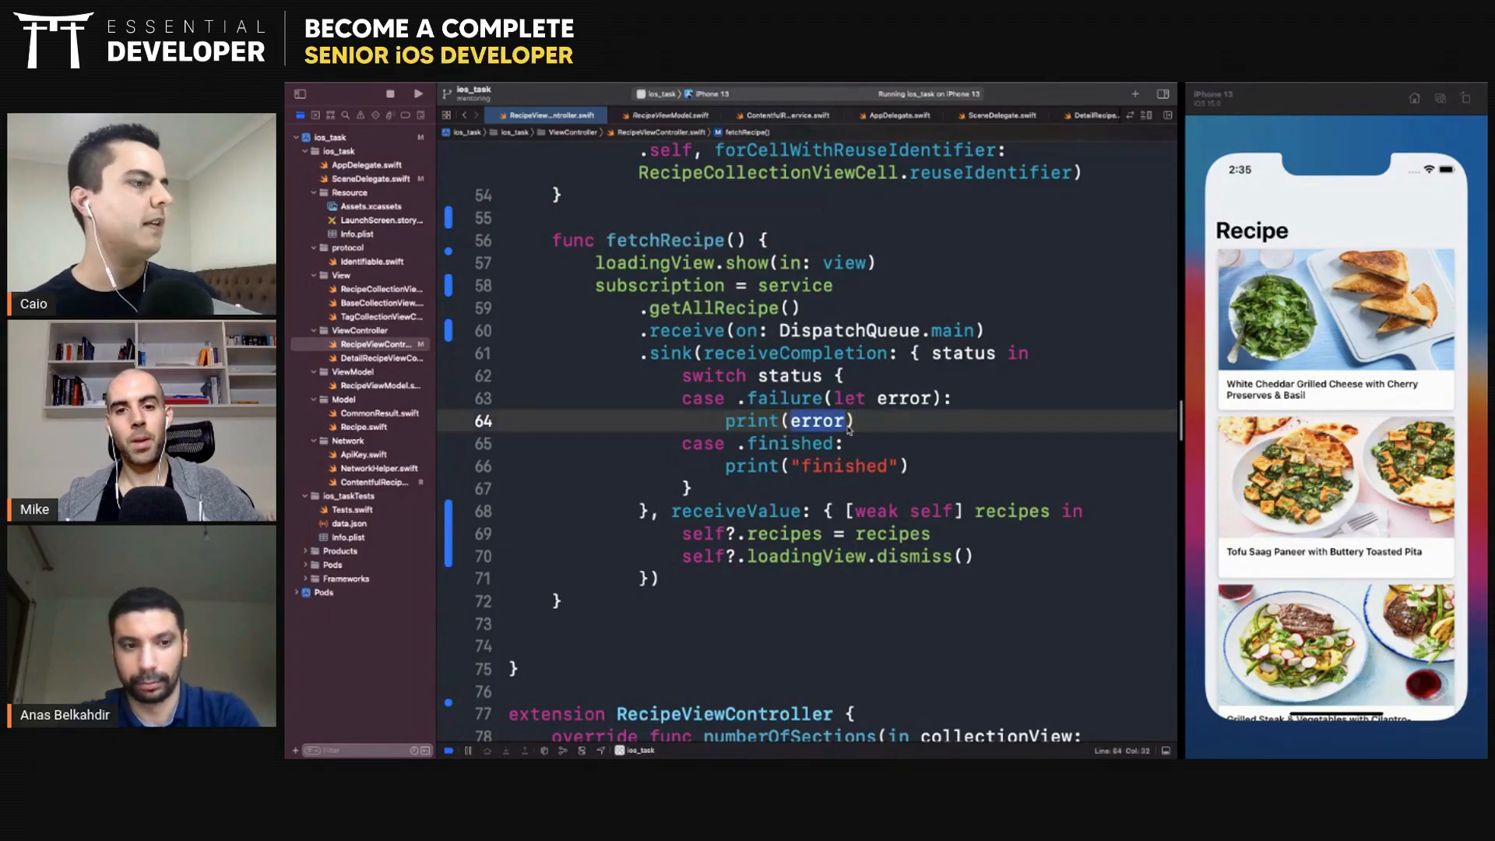